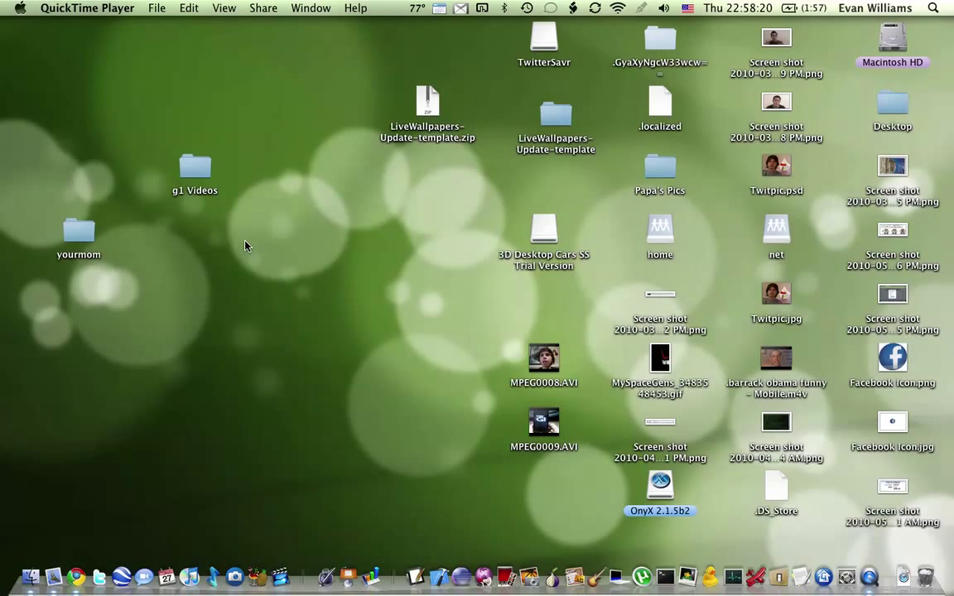
mouse_move(248, 233)
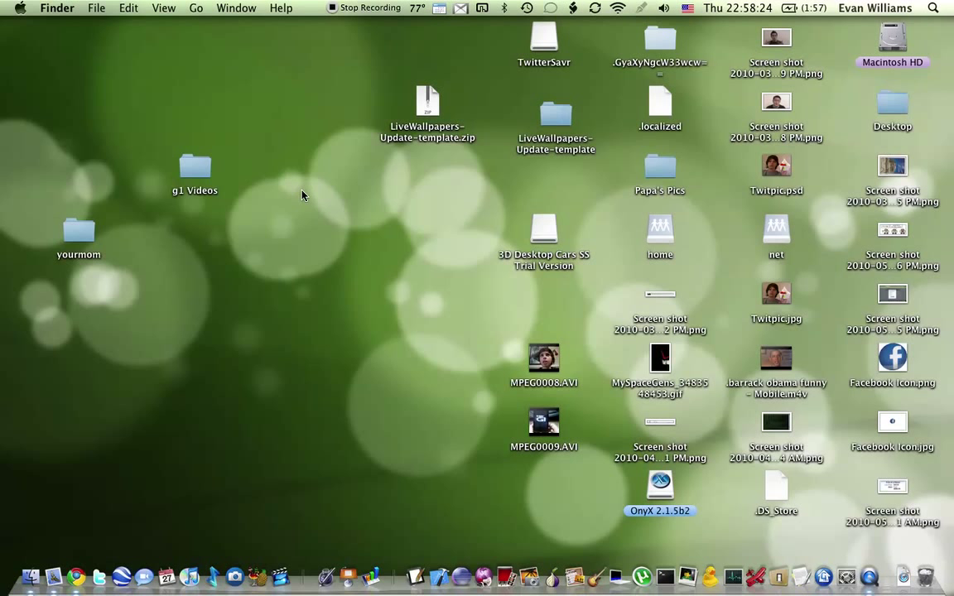
mouse_move(306, 205)
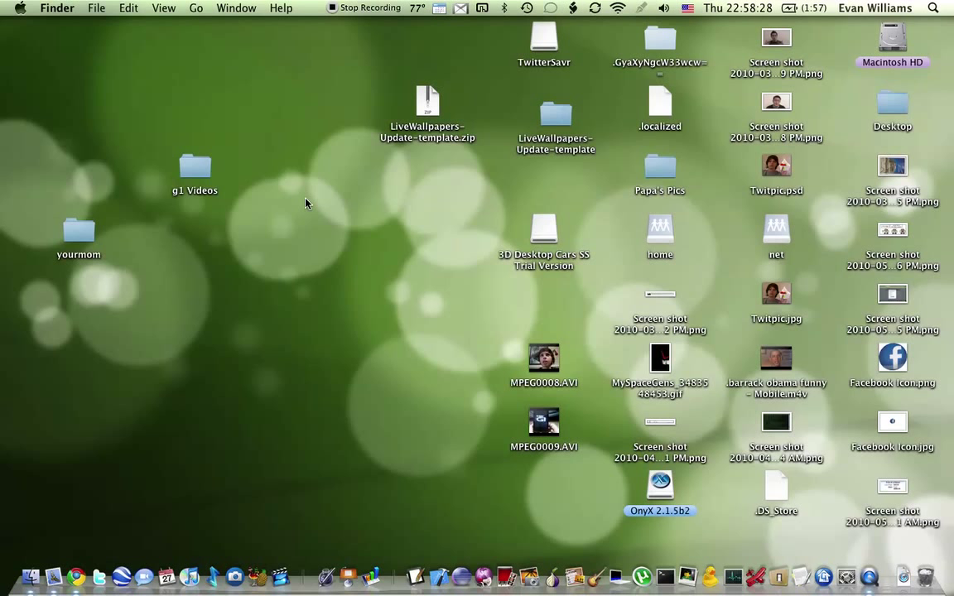
mouse_move(327, 290)
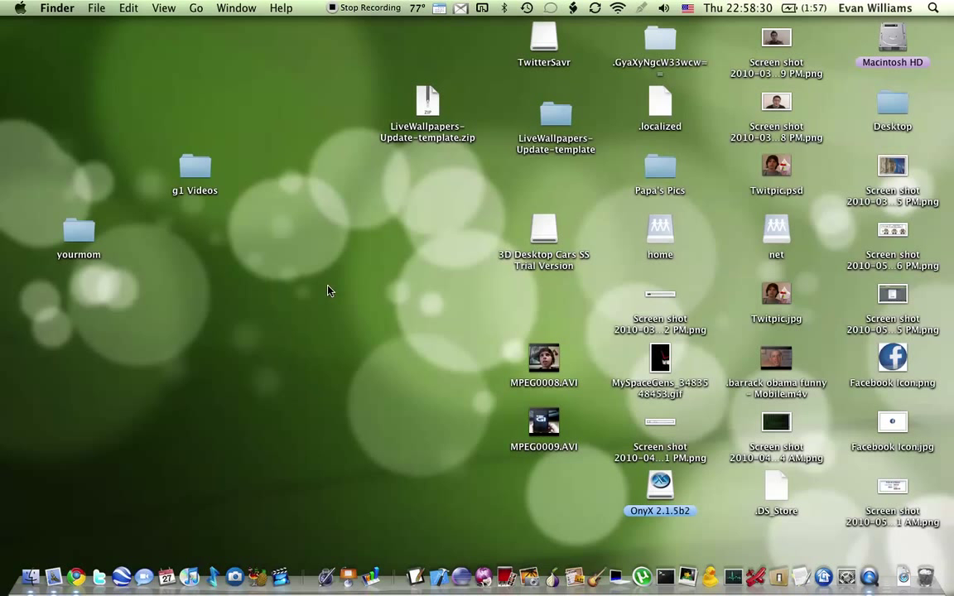
- View and dismiss the Mac OS X version info, then open Desktop & Screen Saver preferences
left_click(19, 7)
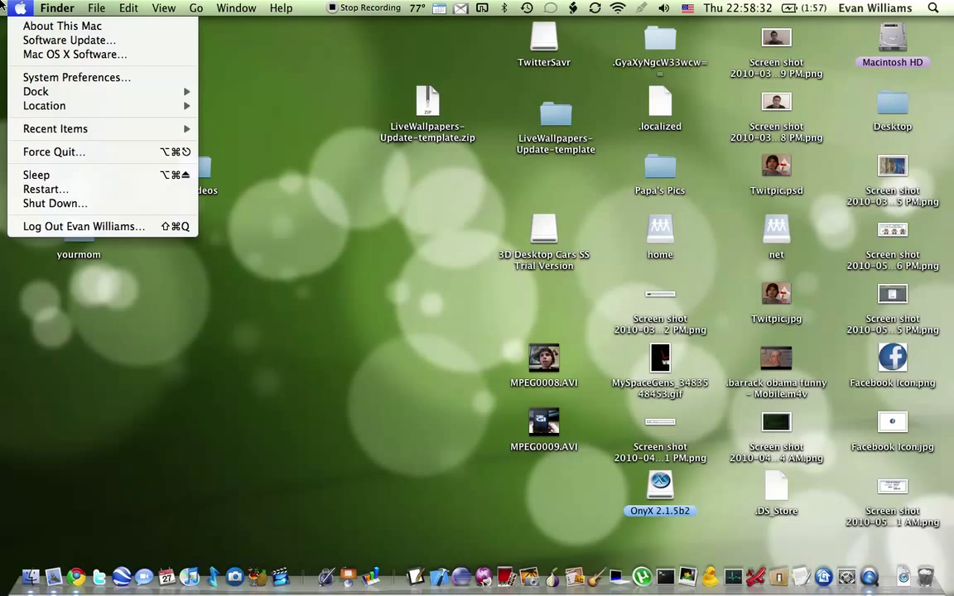
mouse_move(72, 120)
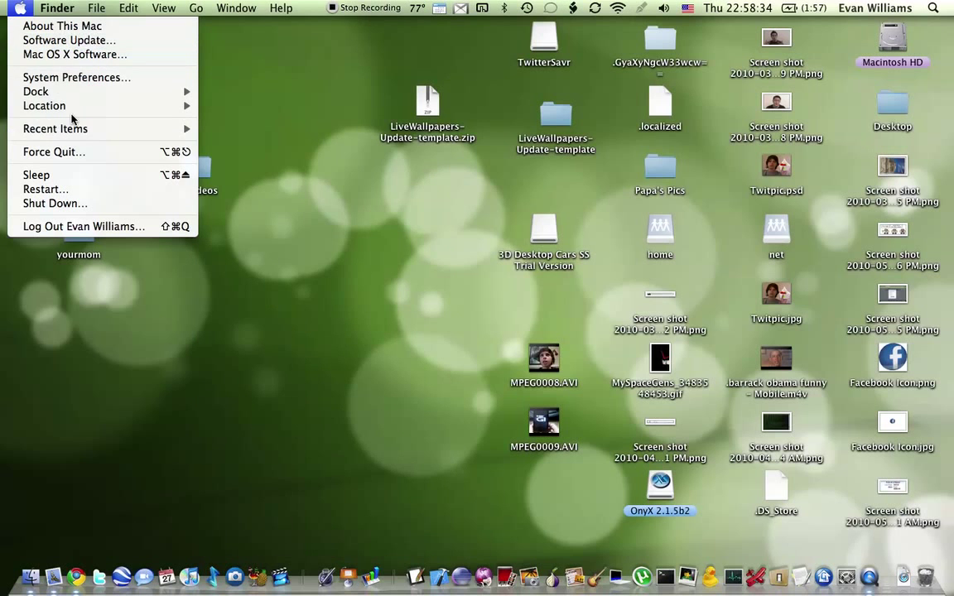
mouse_move(75, 54)
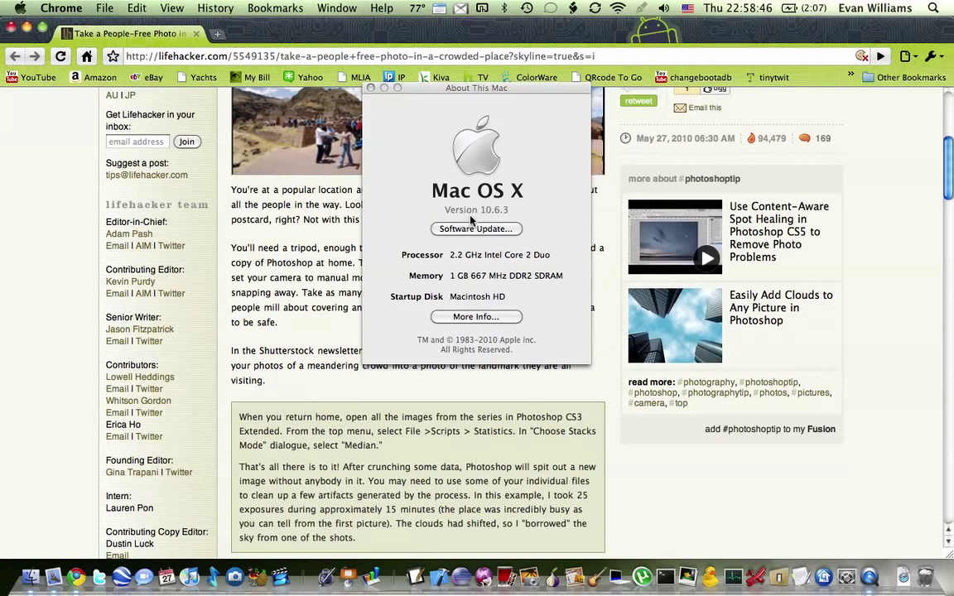
left_click(476, 210)
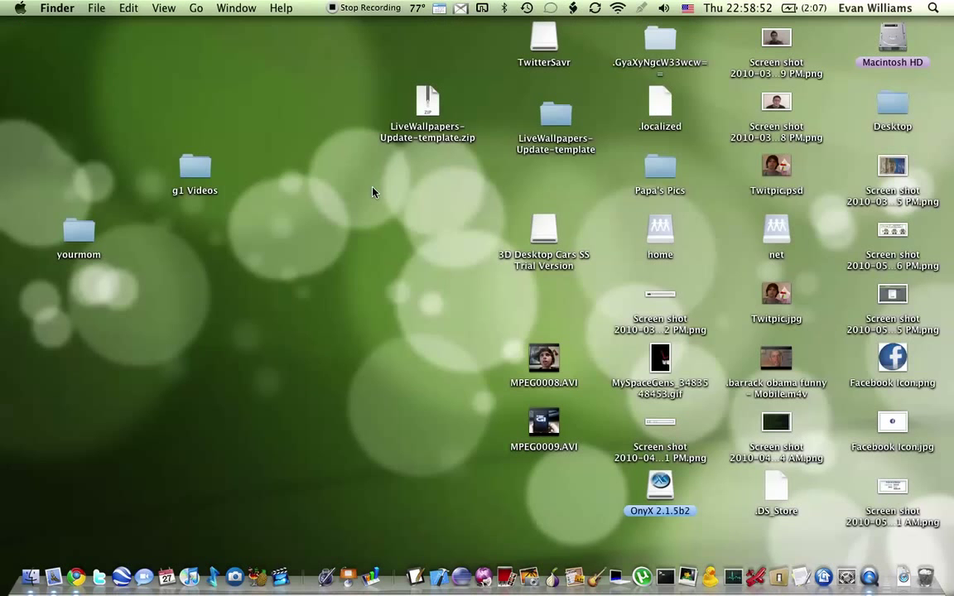
mouse_move(640, 538)
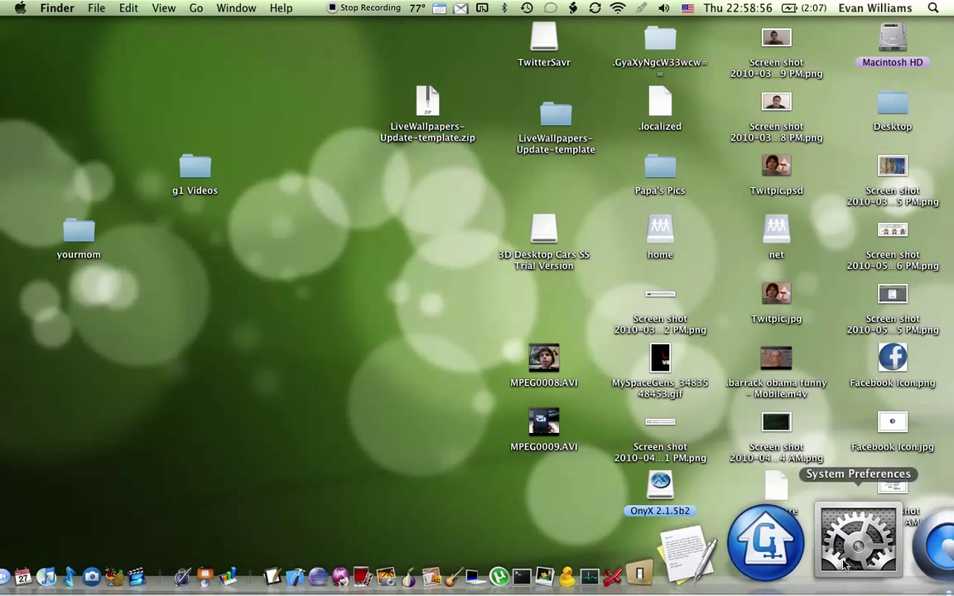
left_click(859, 541)
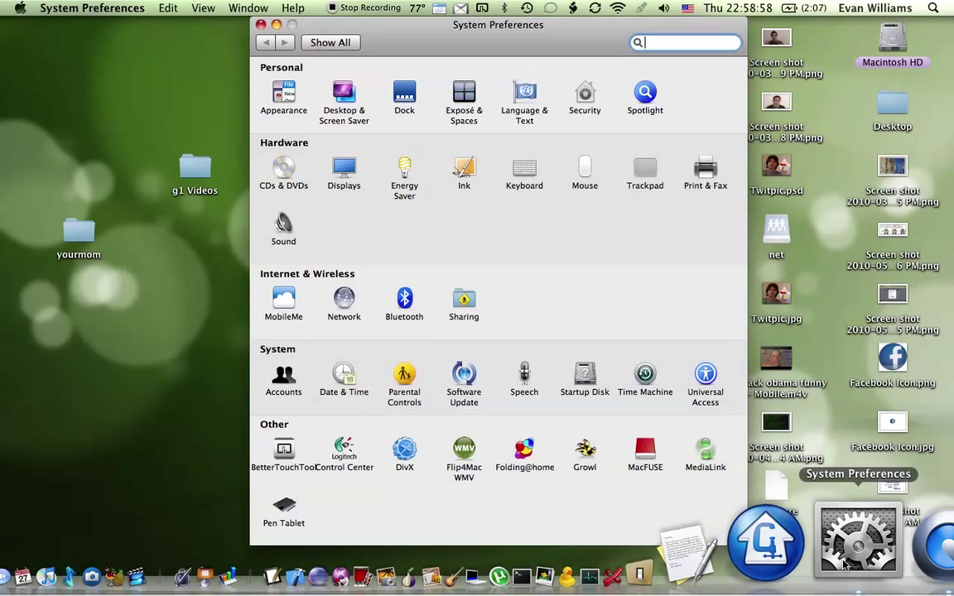
left_click(343, 94)
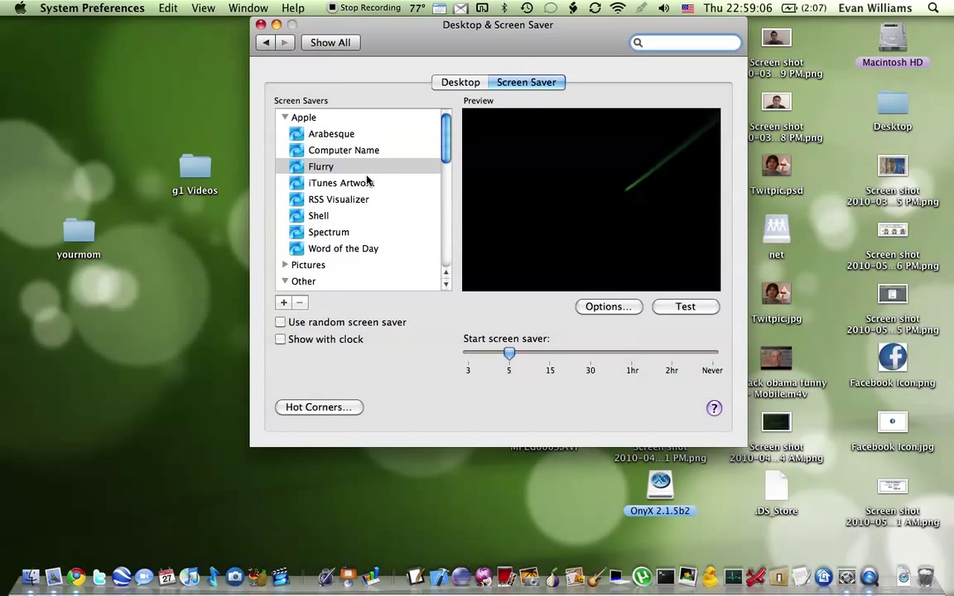
- Browse the screen saver list to choose Flurry, then launch Terminal from the Dock
scroll("down", 3)
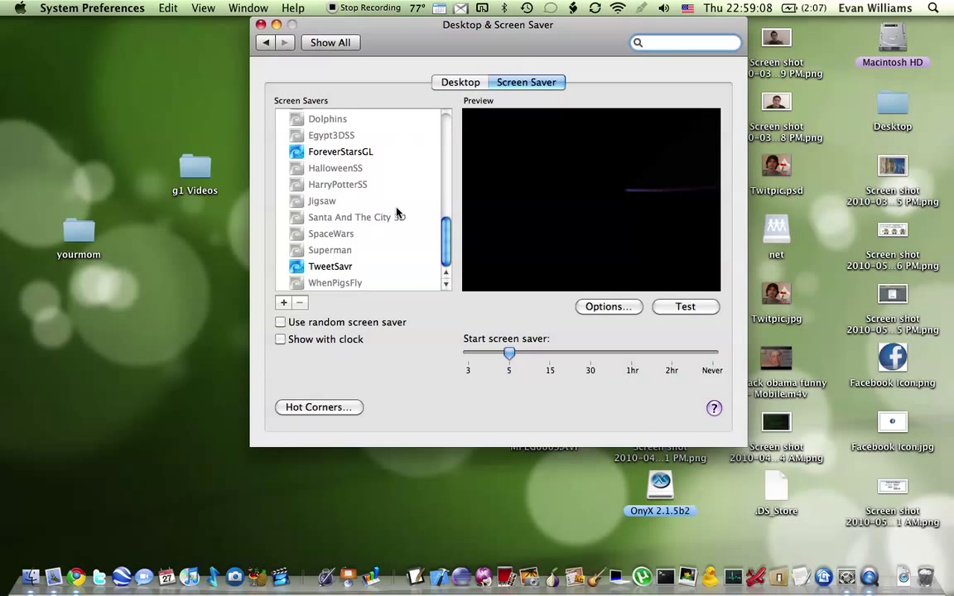
scroll("down", 3)
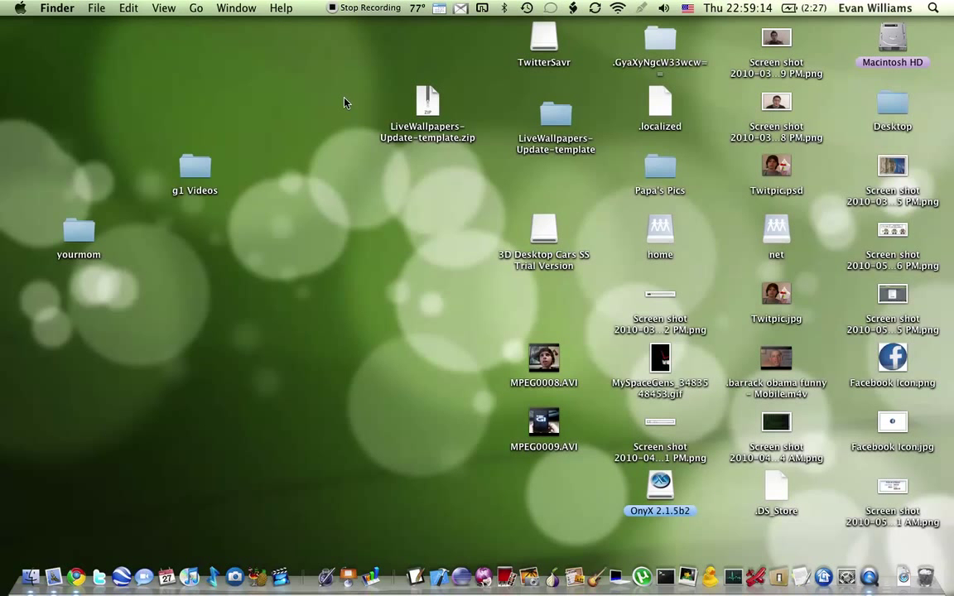
mouse_move(582, 382)
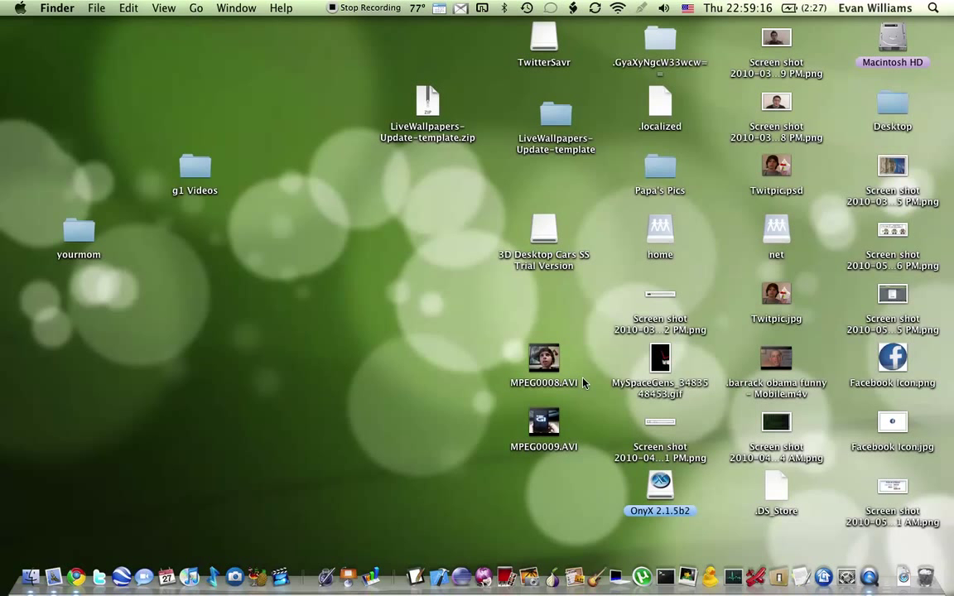
left_click(696, 539)
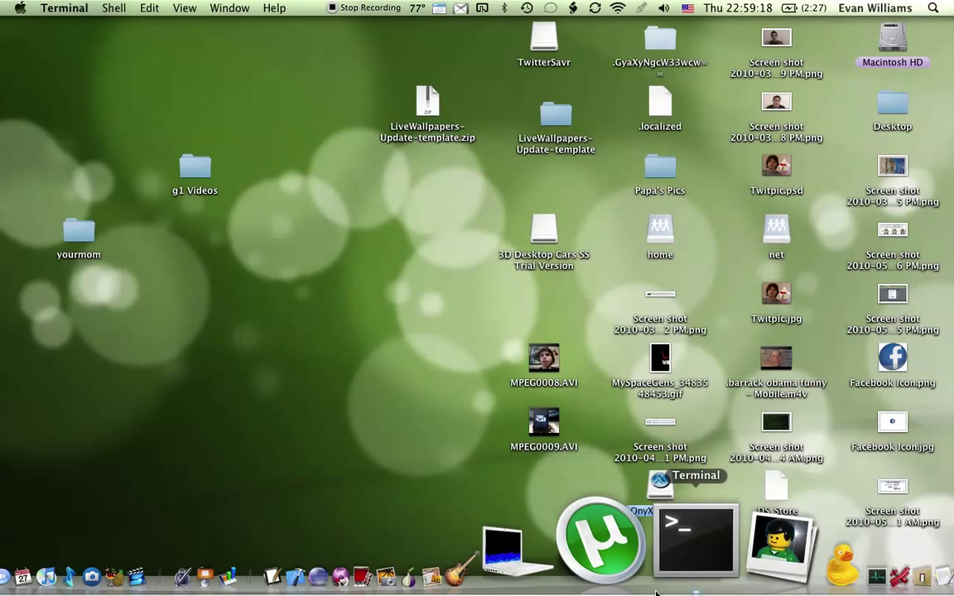
- Run 'ScreenSaverEngine -background' in Terminal, move the window aside, and select a desktop file
left_click(696, 543)
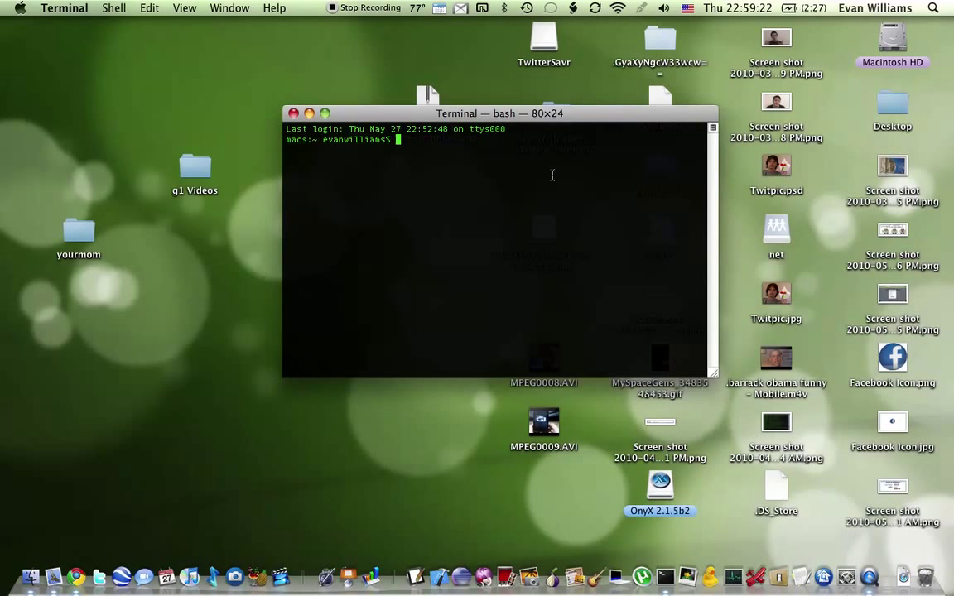
type("/System/Library/Frameworks/ScreenSaver.framework/Resources/ScreenSaverEngine.app/Contents/MacOS/ScreenSaverEngine -background")
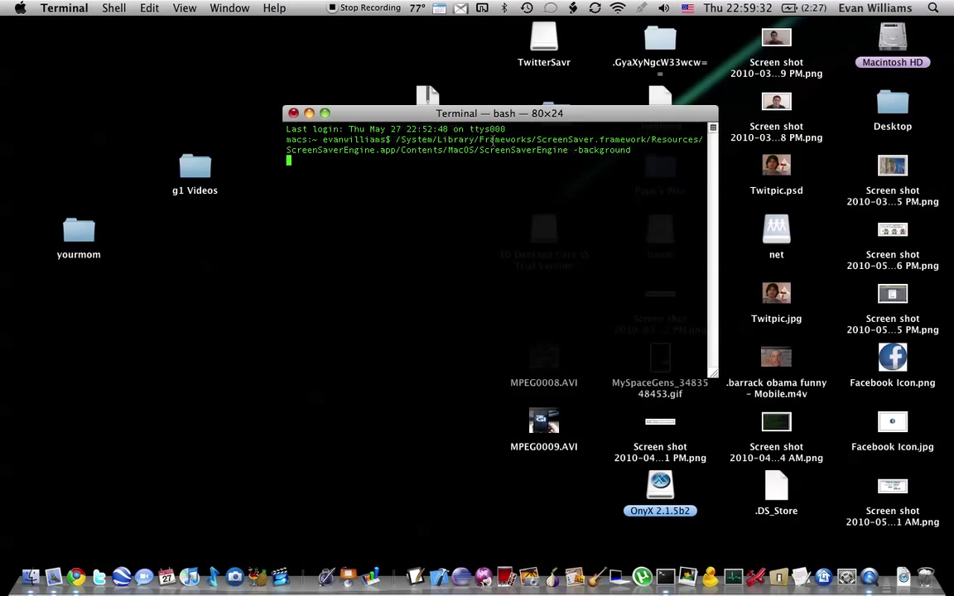
left_click_drag(501, 113, 455, 281)
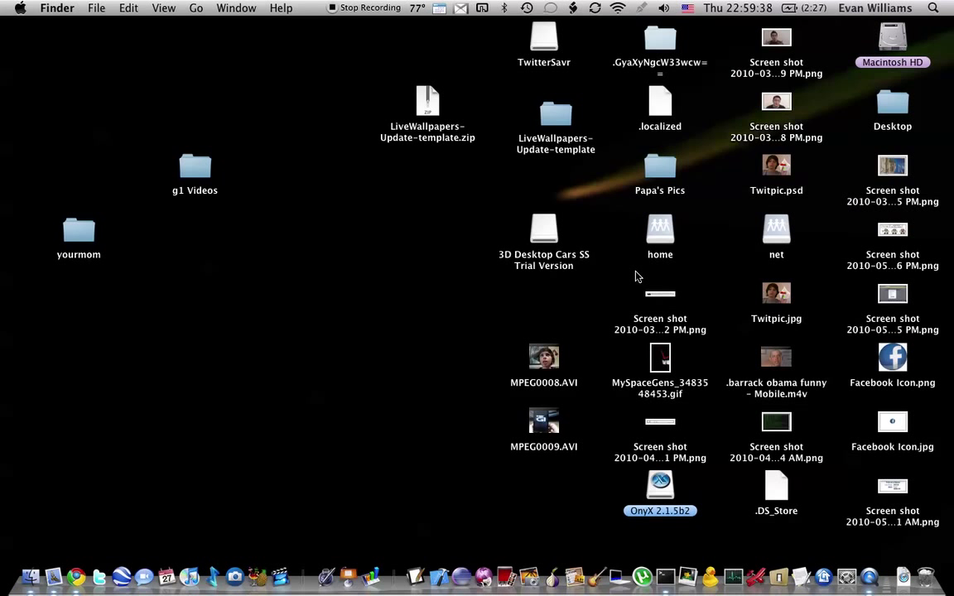
left_click(776, 358)
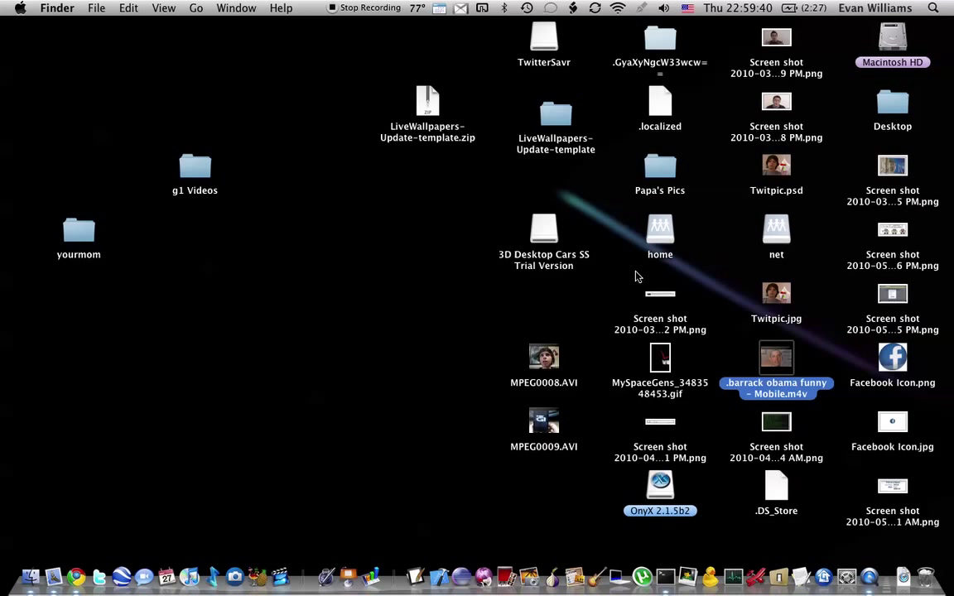